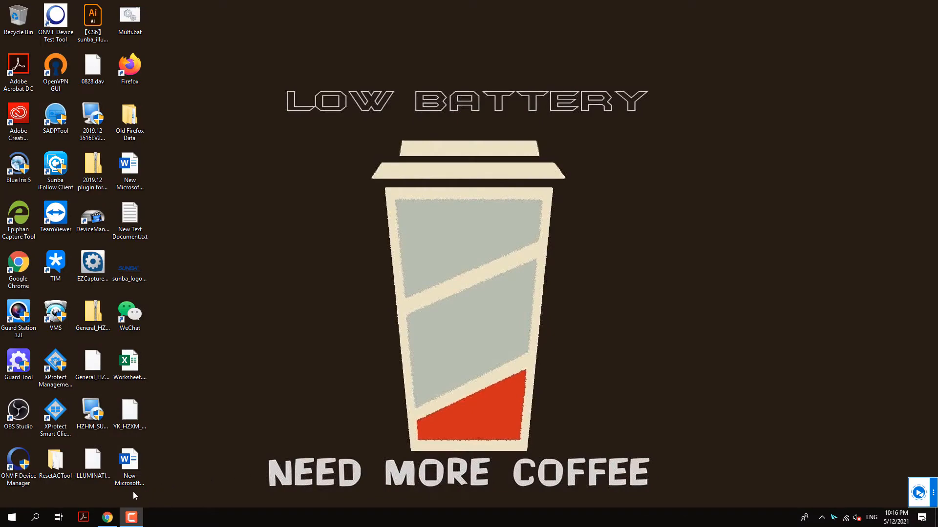
Launch Google Chrome from the taskbar to show the sunbatech.com homepage.
left_click(106, 518)
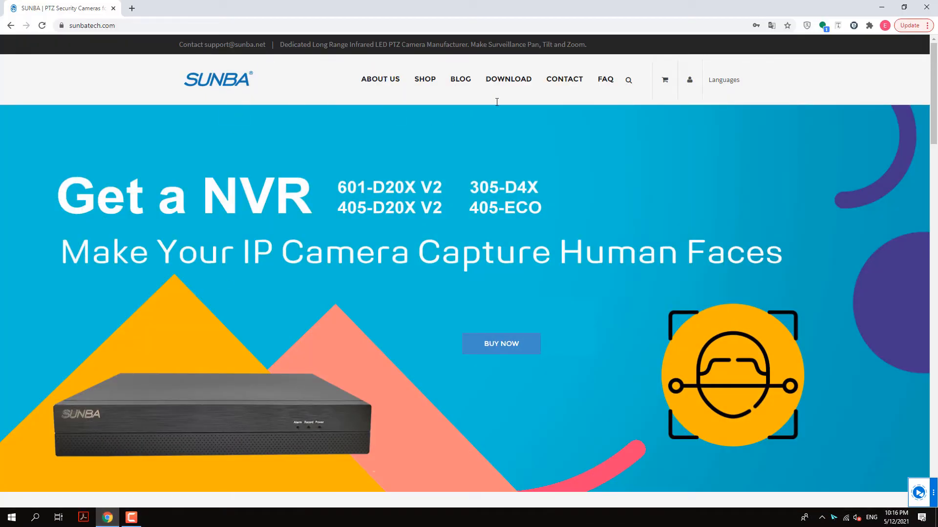
Go to Sunba's DOWNLOAD page and scroll to the Performance Series resources.
left_click(508, 80)
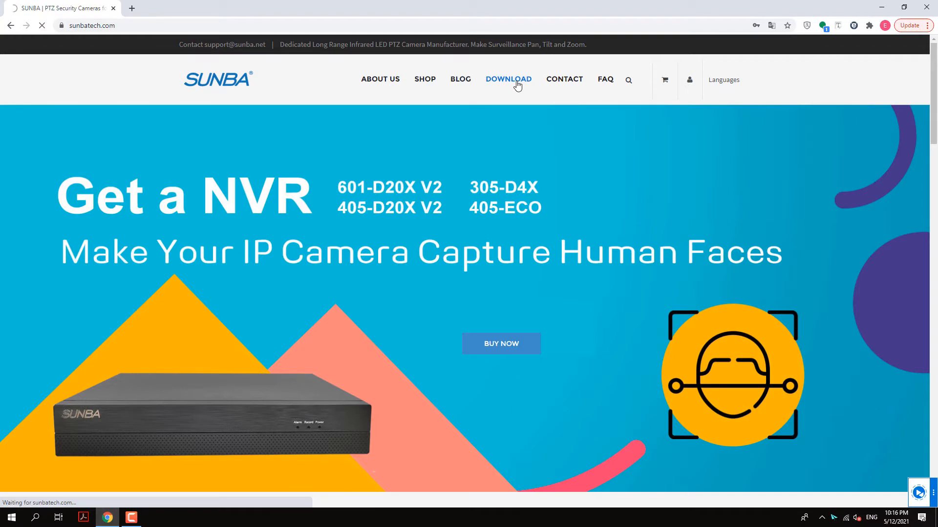
left_click(508, 80)
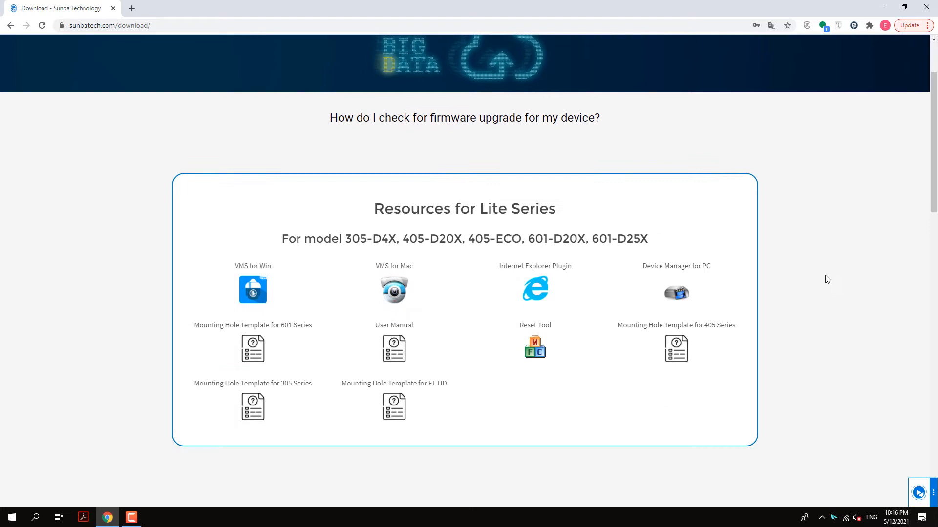
scroll("down", 3)
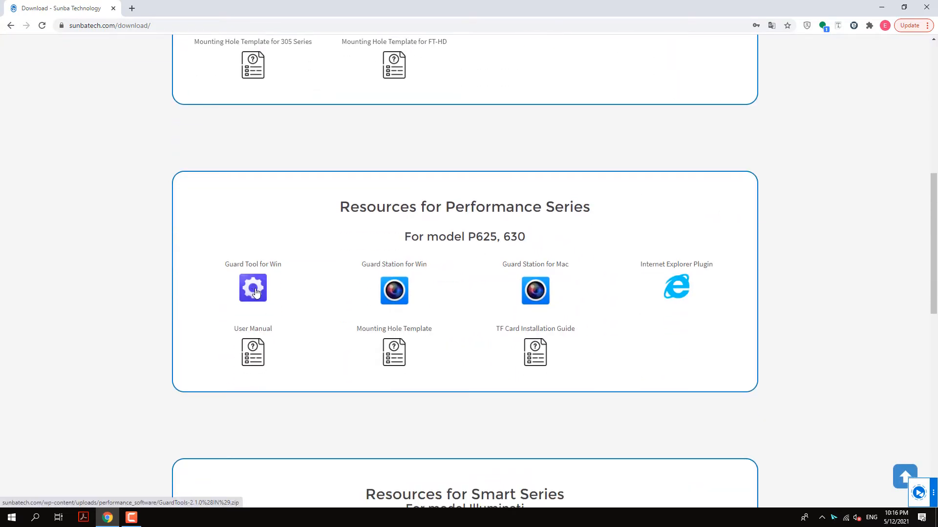
mouse_move(256, 288)
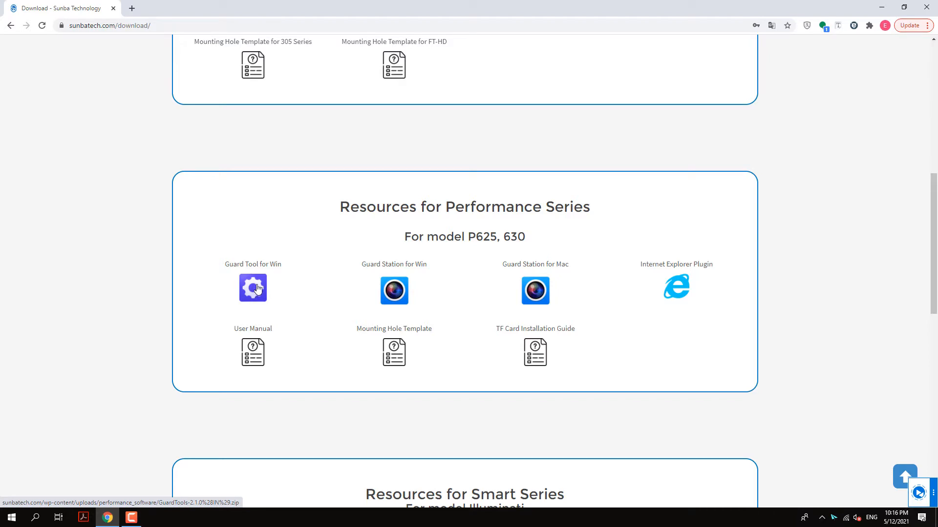
mouse_move(254, 295)
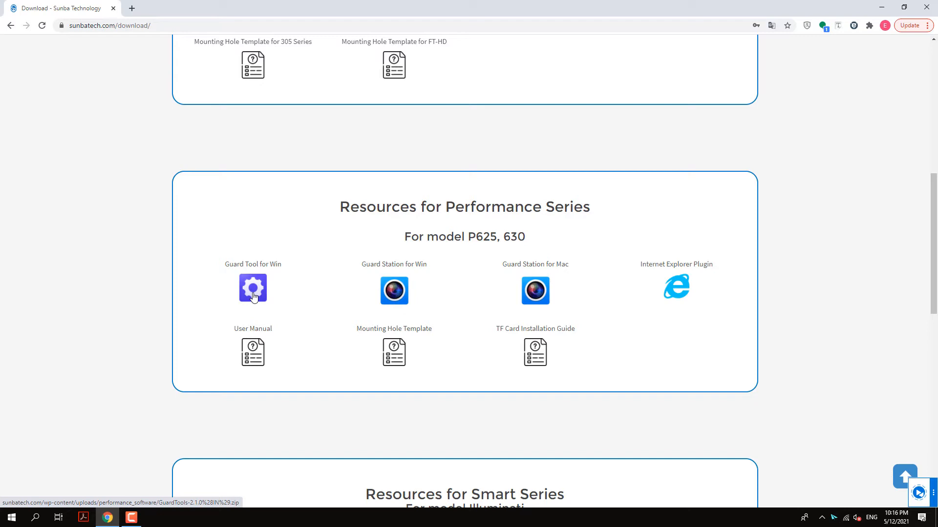
mouse_move(303, 300)
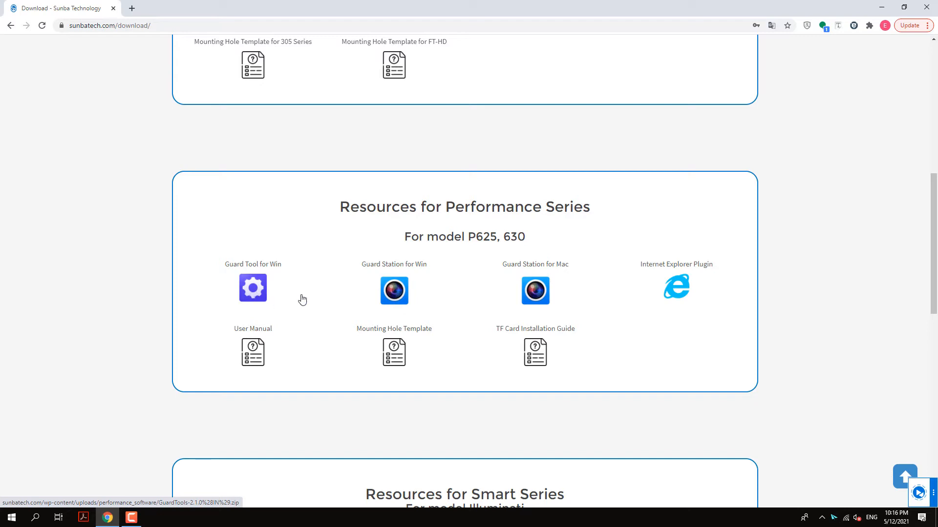
mouse_move(535, 292)
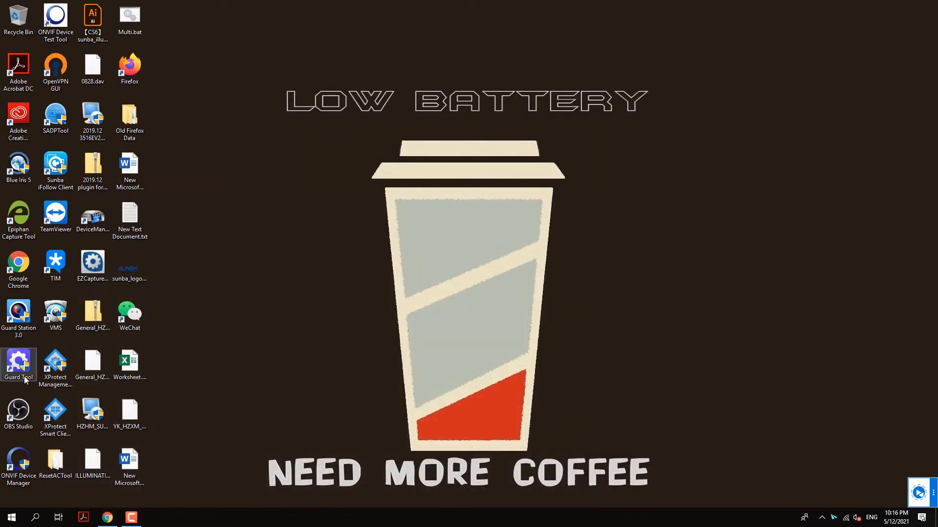
Launch Guard Tool from the desktop icon and approve User Account Control.
double_click(18, 362)
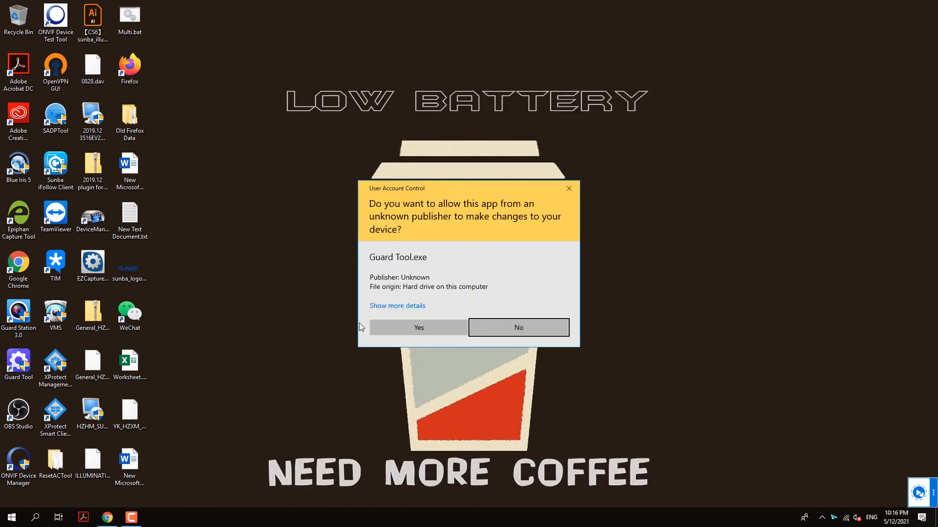
left_click(419, 327)
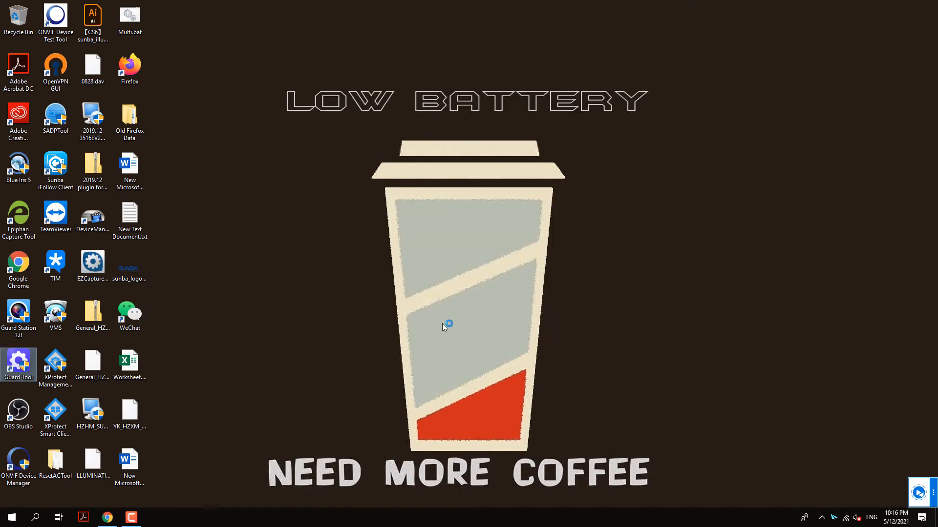
double_click(19, 362)
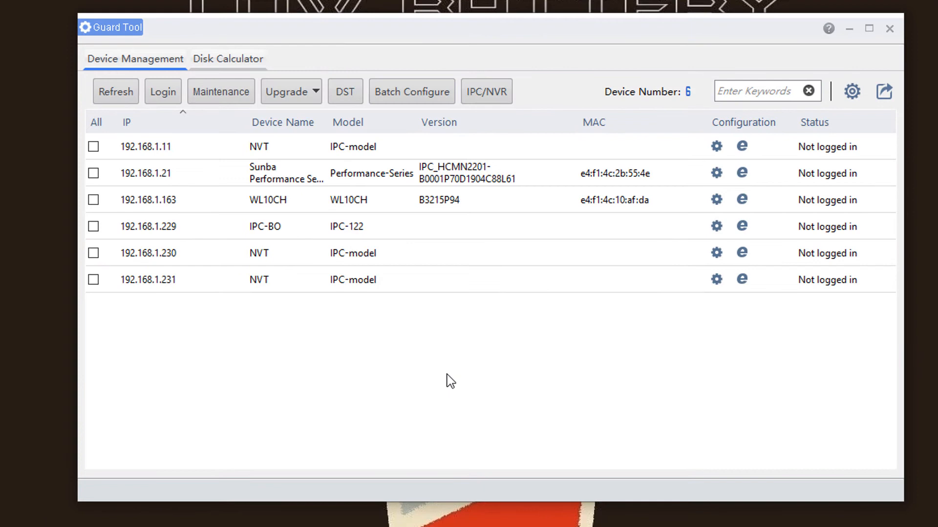
Tick the 192.168.1.21 Performance Series camera in Guard Tool and launch Guard Station 3.0.
left_click(93, 173)
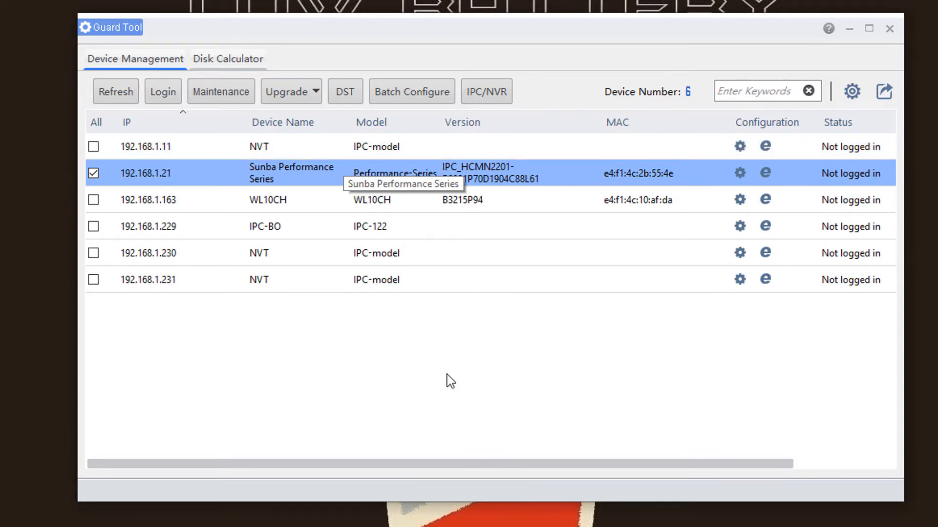
mouse_move(450, 381)
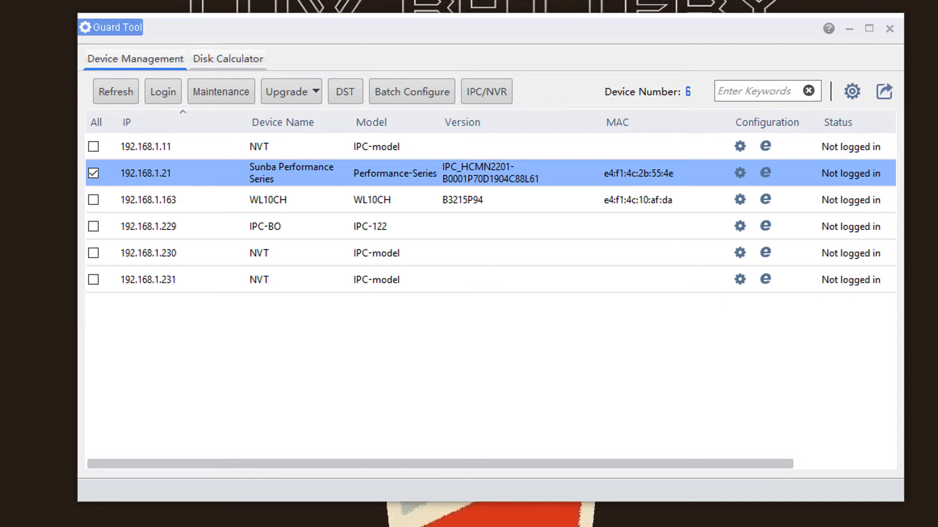
left_click(634, 174)
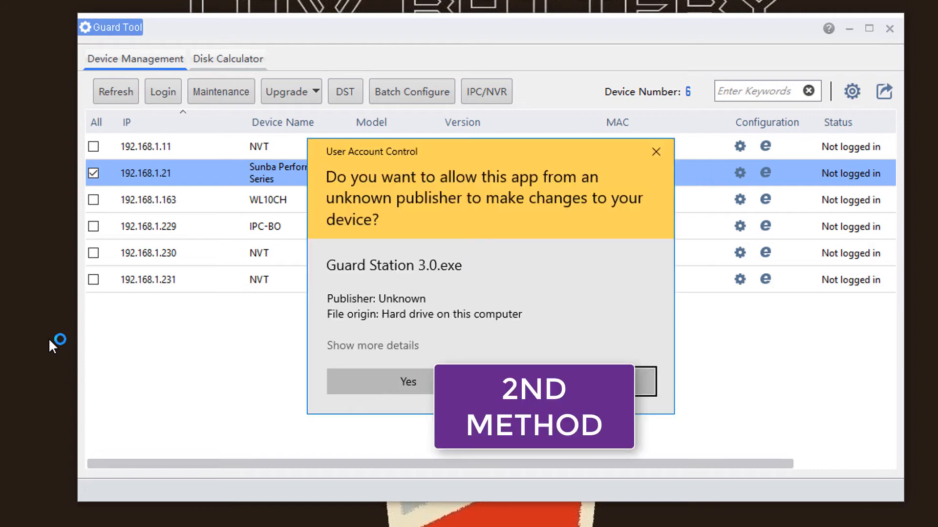
Approve Guard Station 3.0's User Account Control prompt and log in as admin.
left_click(408, 382)
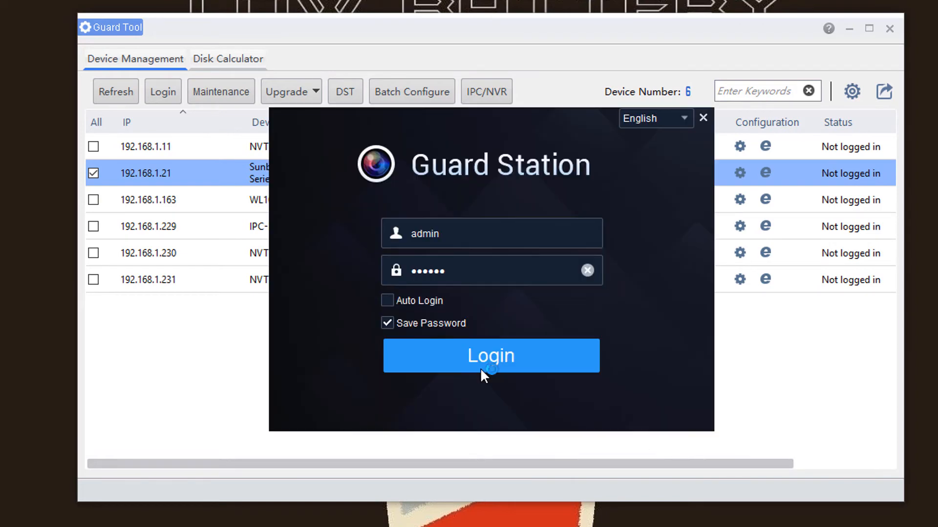
left_click(490, 355)
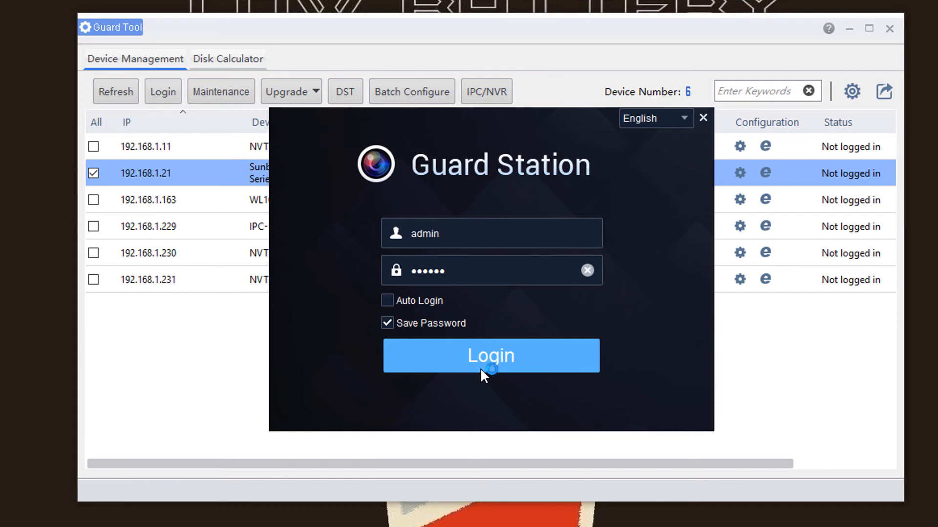
left_click(490, 355)
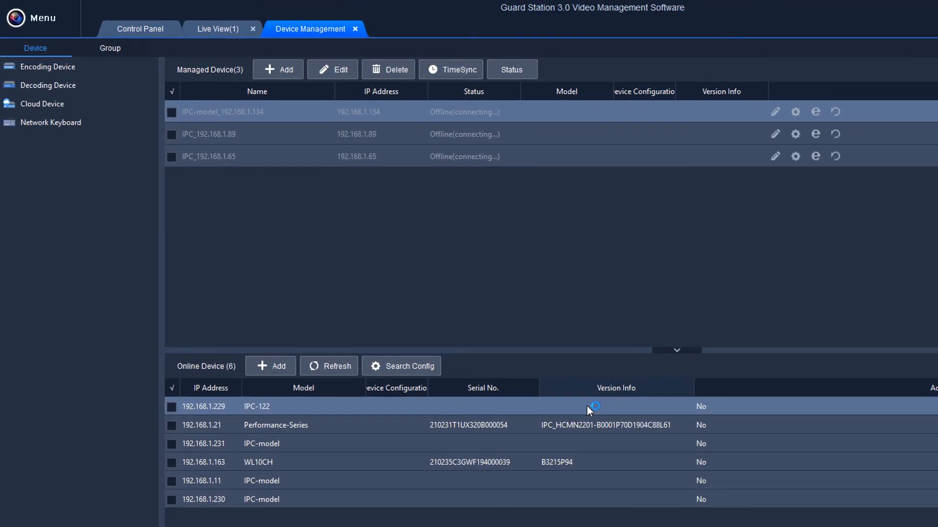
Check the 192.168.1.21 Performance-Series camera in the Online Device list.
left_click(172, 426)
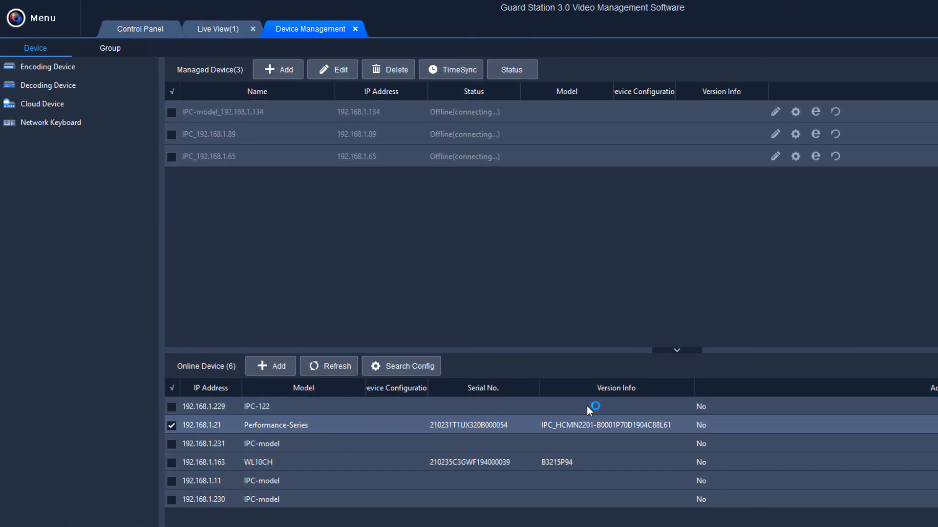